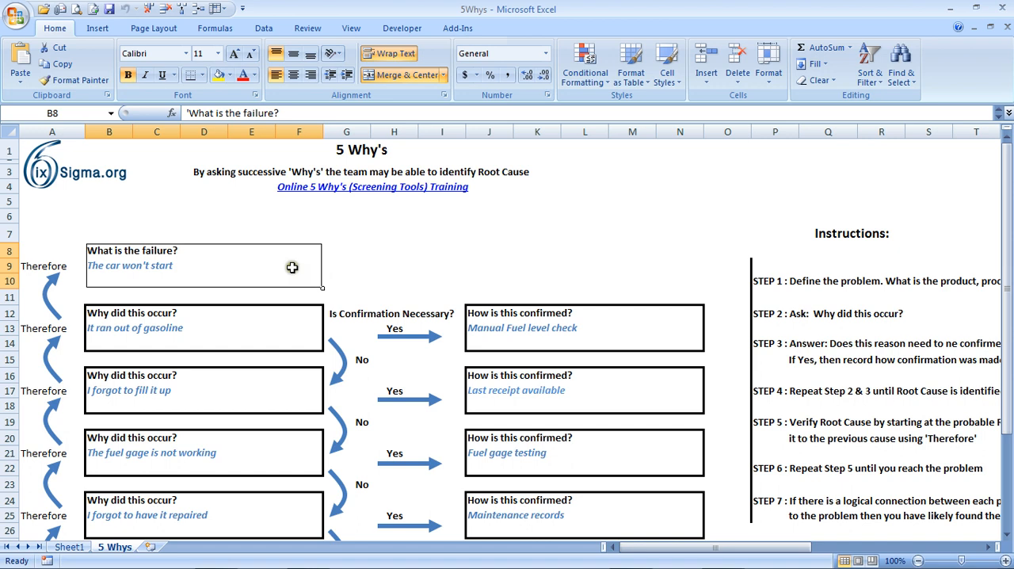
mouse_move(244, 263)
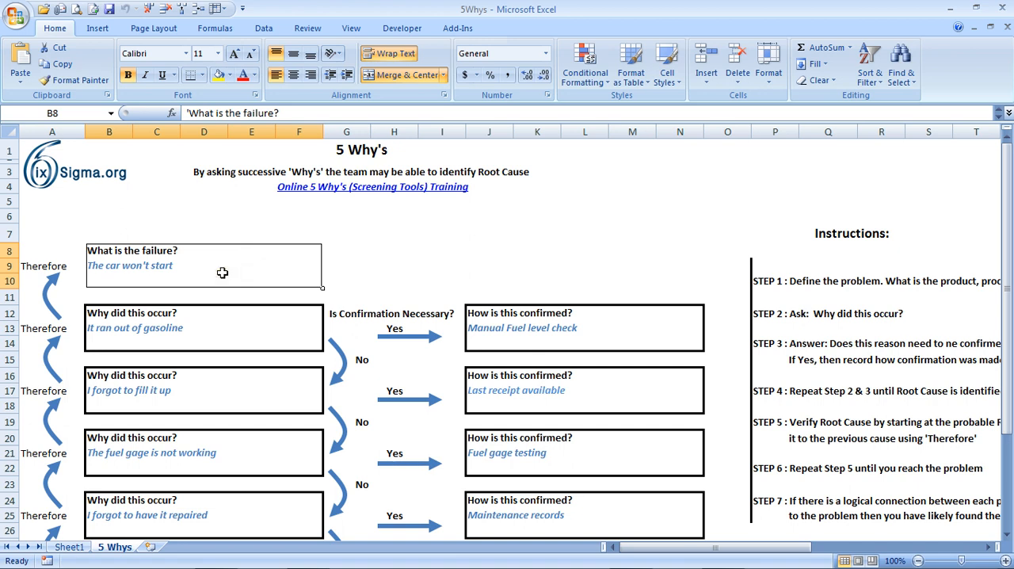
mouse_move(219, 336)
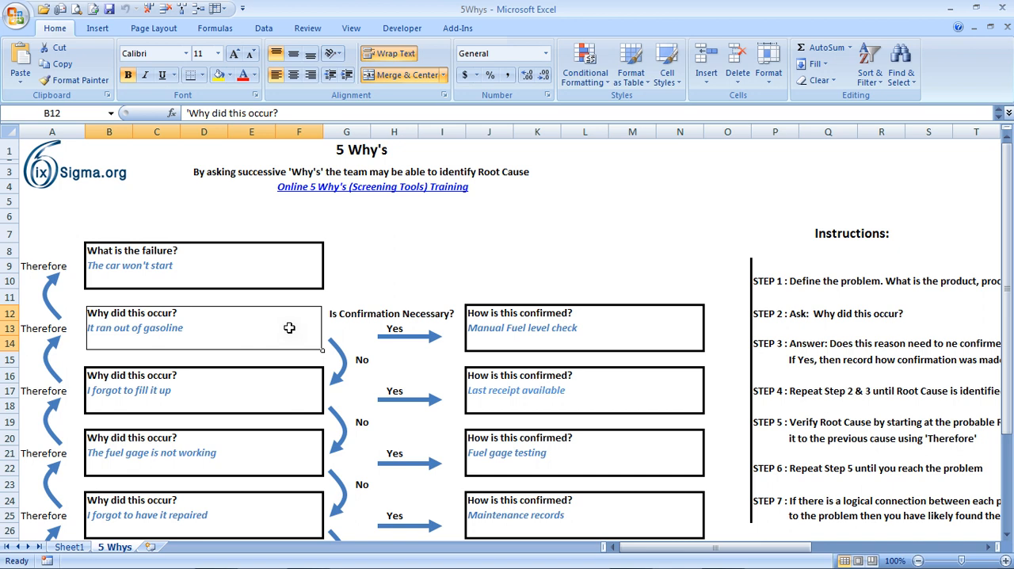
mouse_move(368, 332)
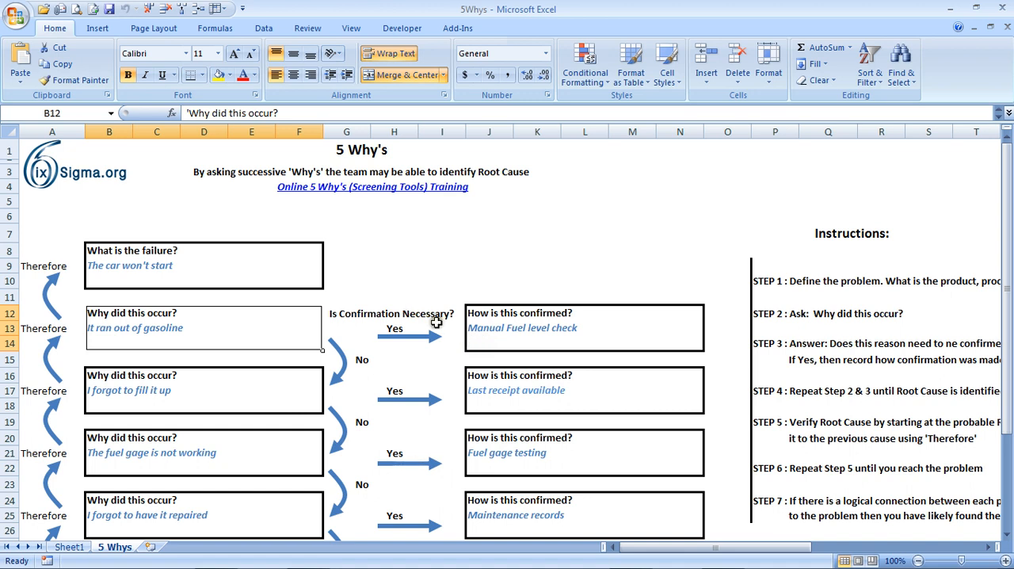
mouse_move(494, 336)
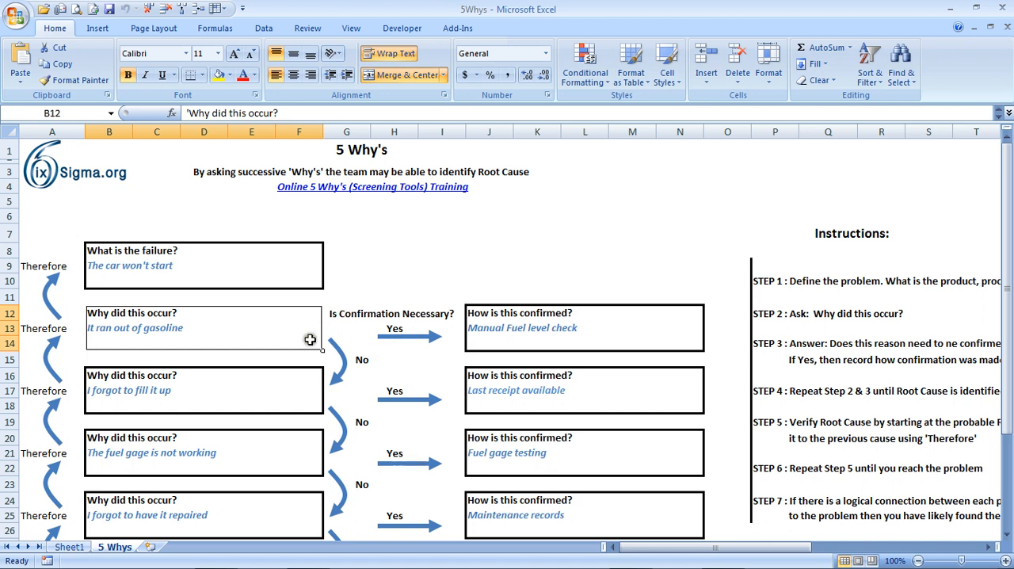
mouse_move(264, 396)
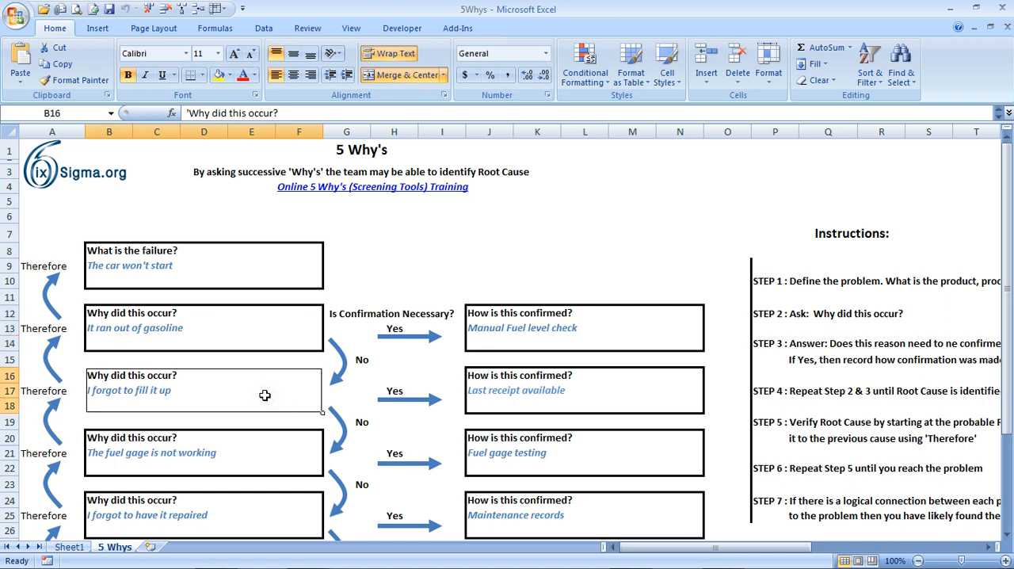
mouse_move(179, 385)
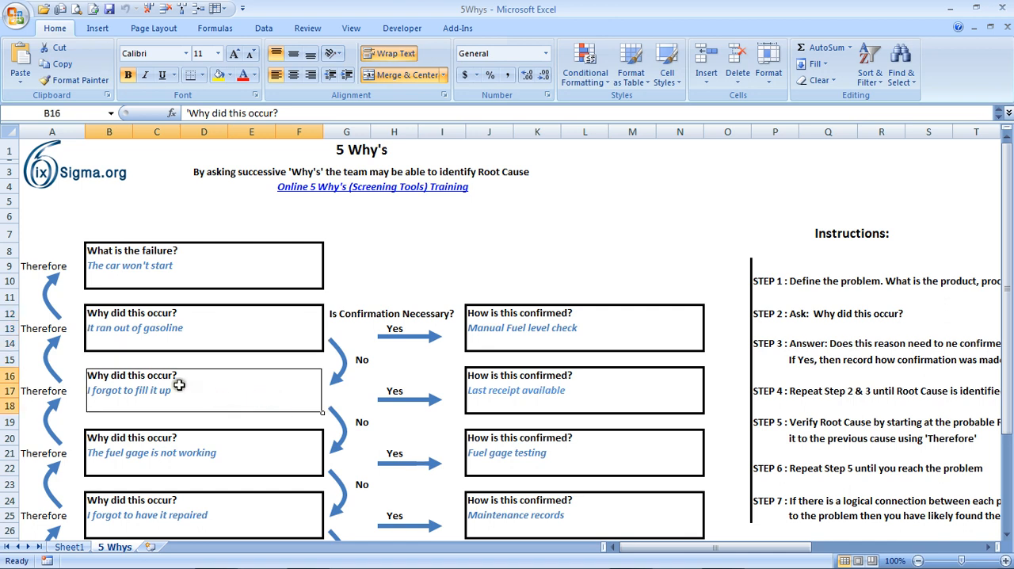
mouse_move(197, 398)
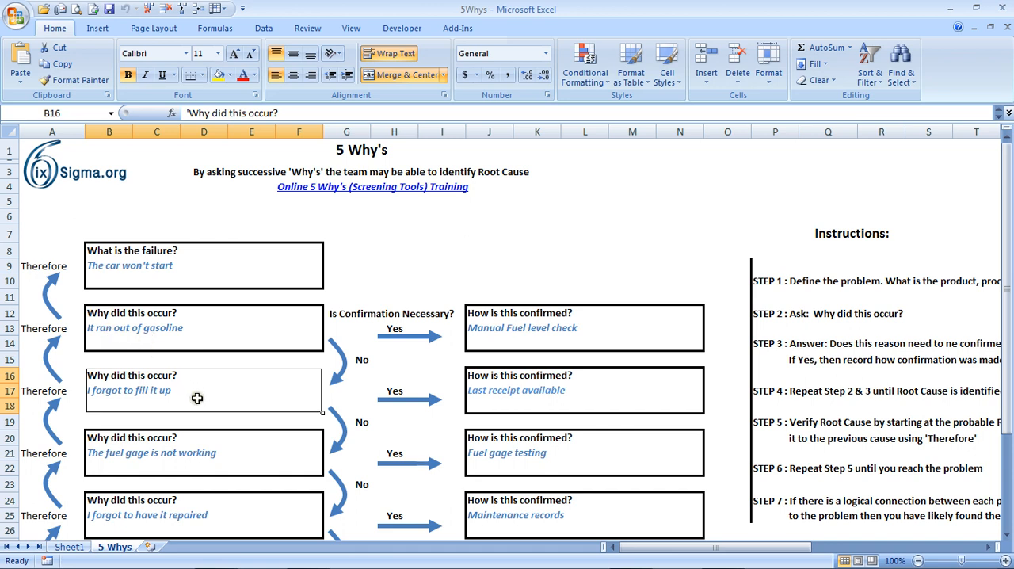
mouse_move(101, 397)
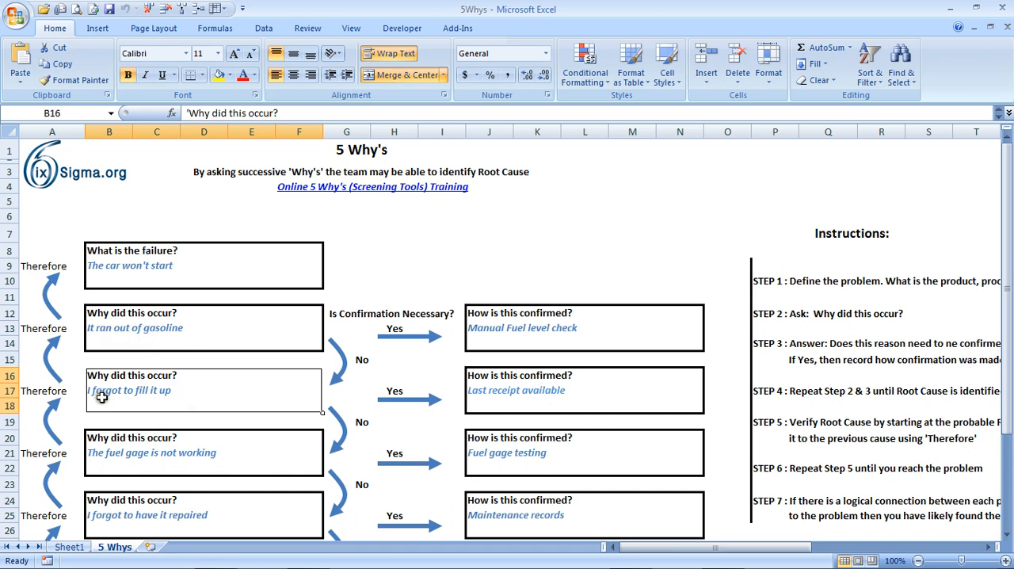
mouse_move(181, 392)
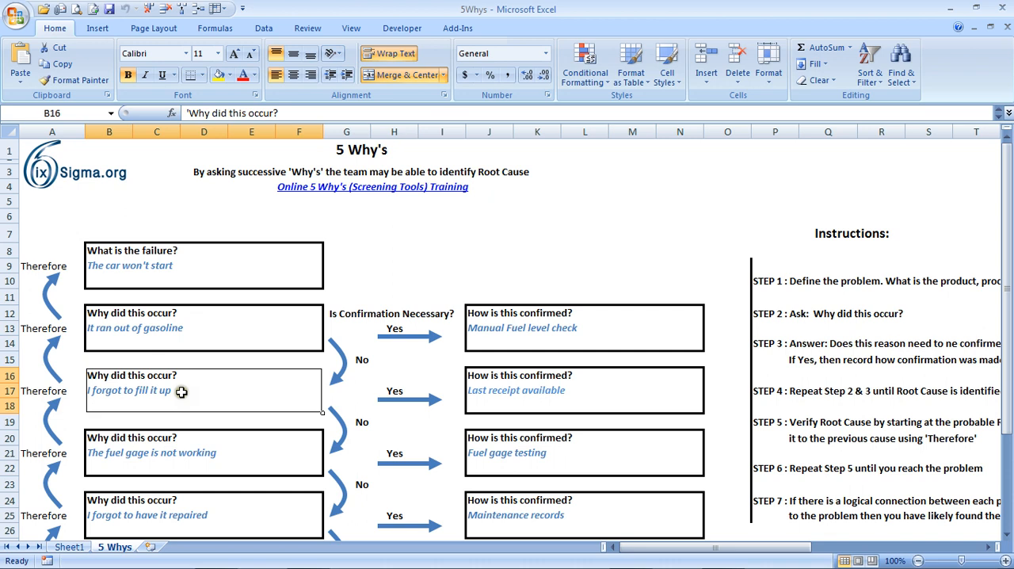
mouse_move(512, 398)
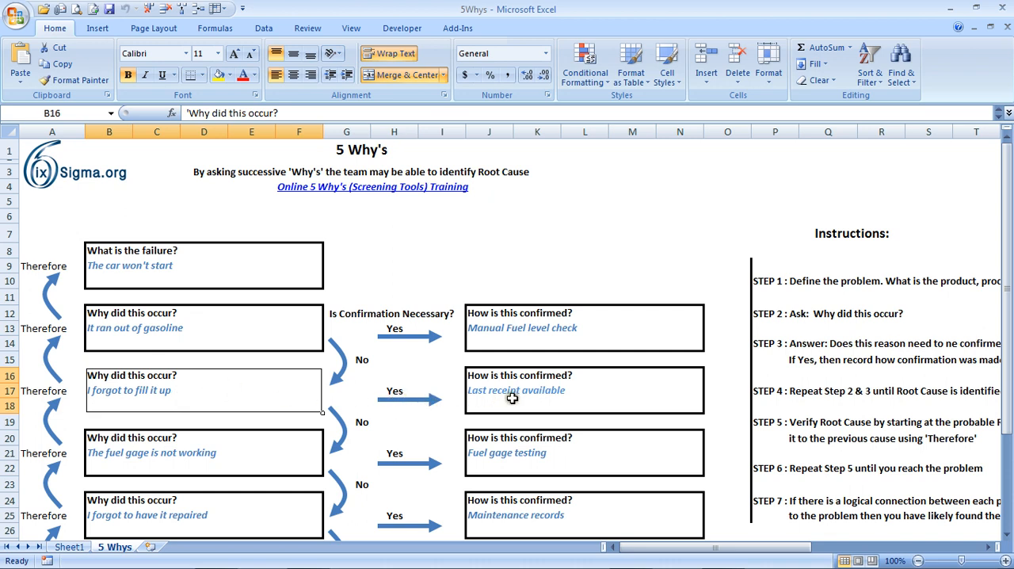
mouse_move(512, 398)
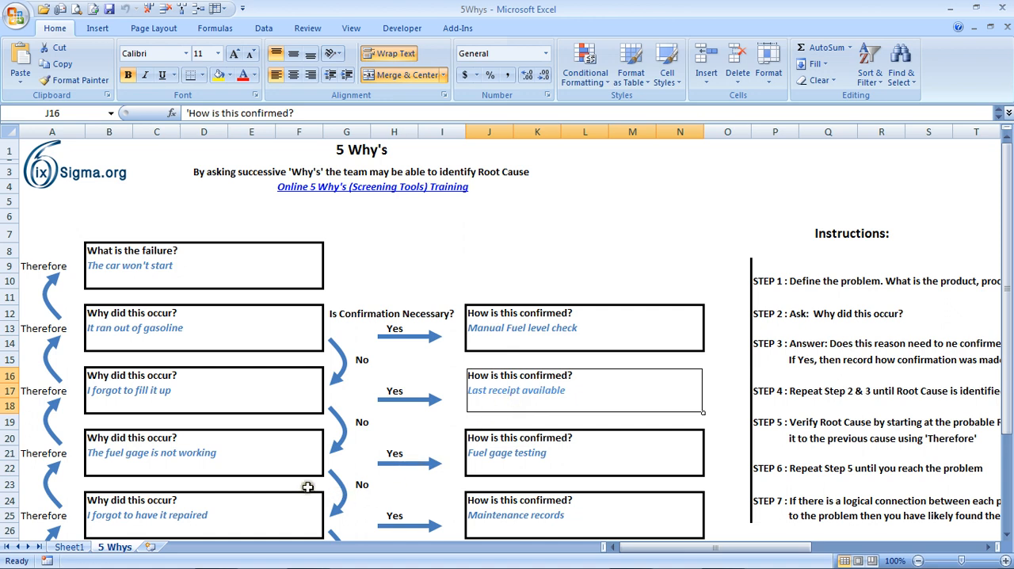
Scroll down to rows 9–33 showing the final why about the repair list and its Root Cause box
click(247, 450)
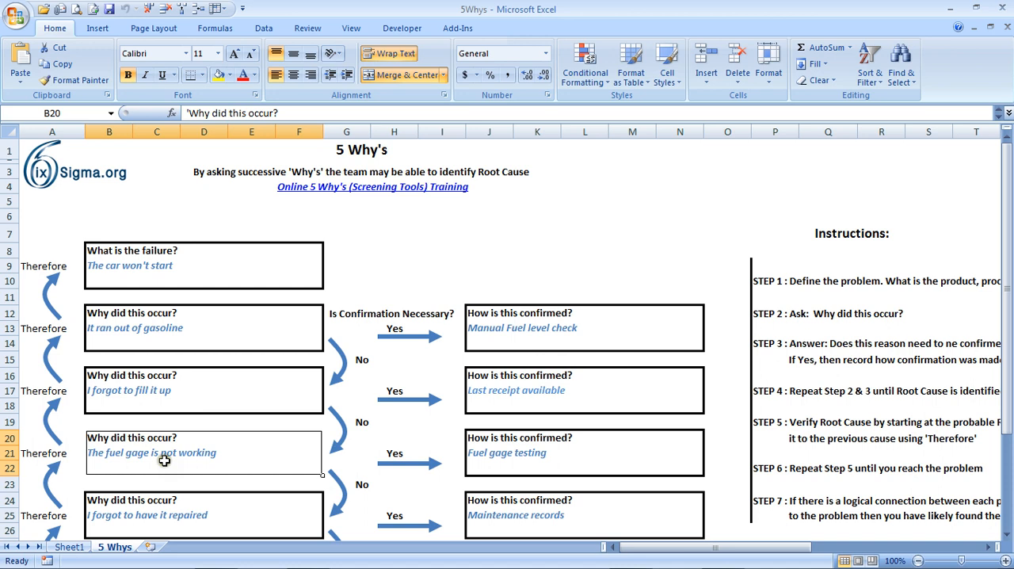
mouse_move(330, 442)
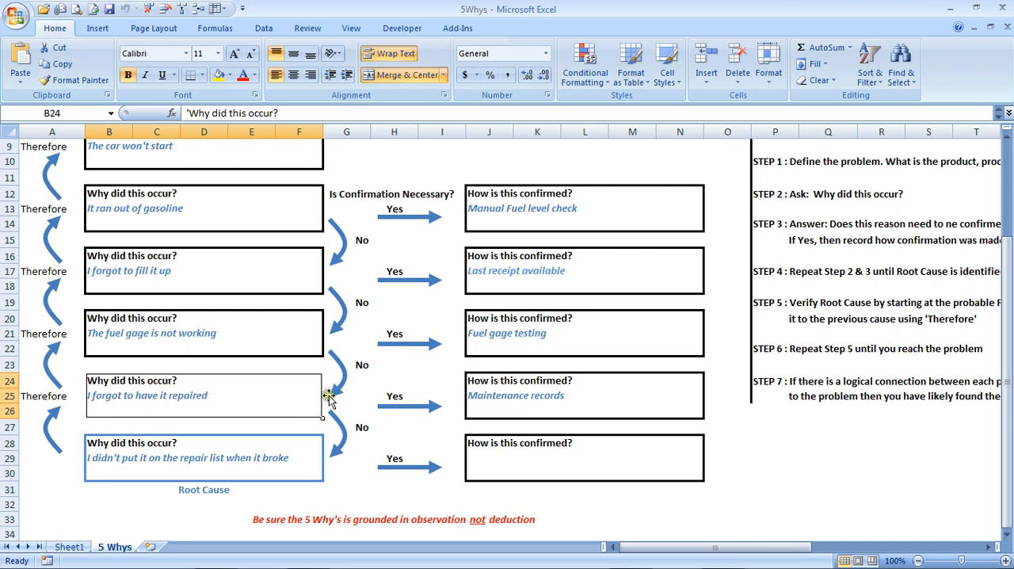
mouse_move(510, 399)
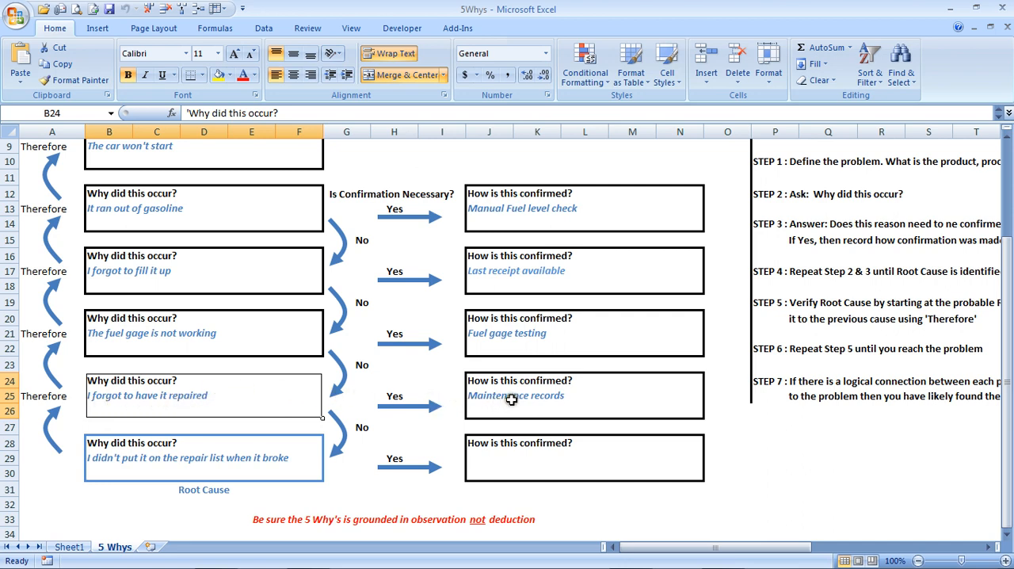
mouse_move(374, 507)
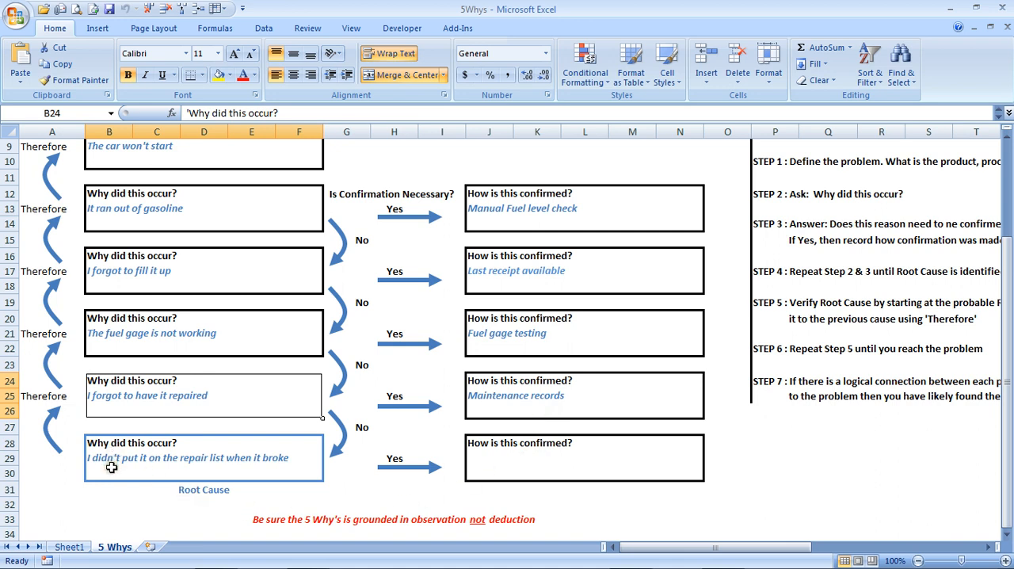
mouse_move(101, 482)
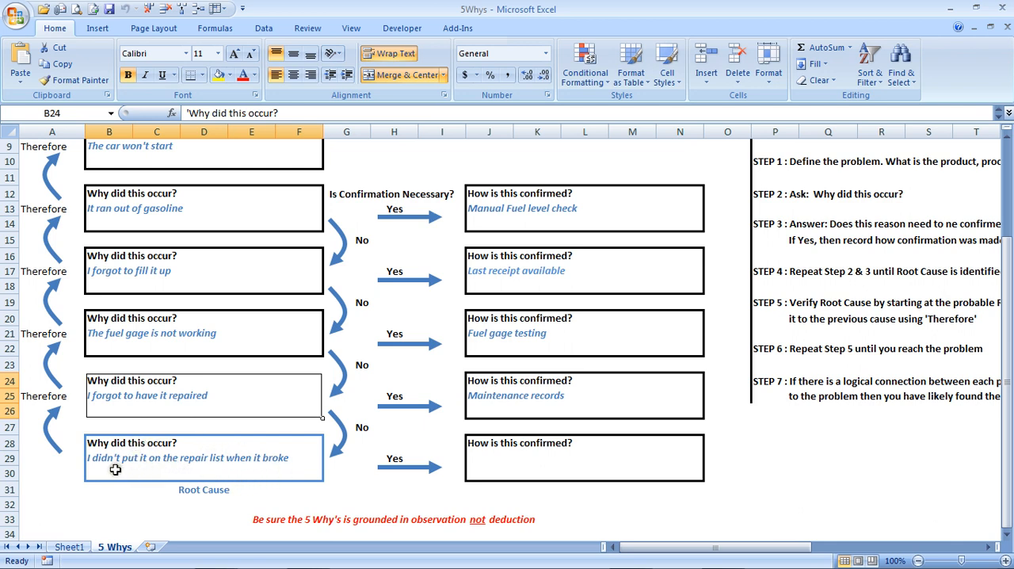
mouse_move(221, 472)
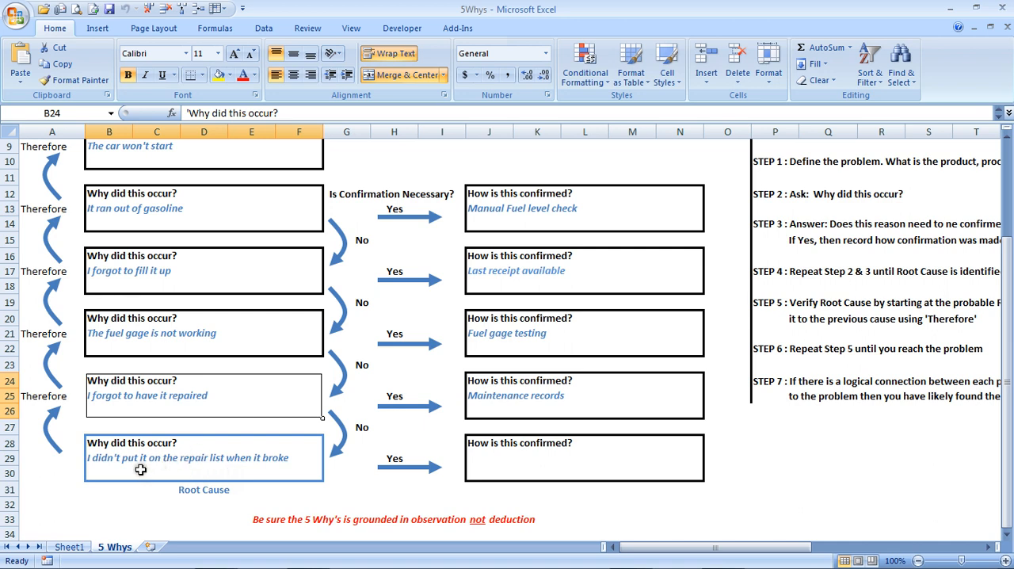
mouse_move(139, 466)
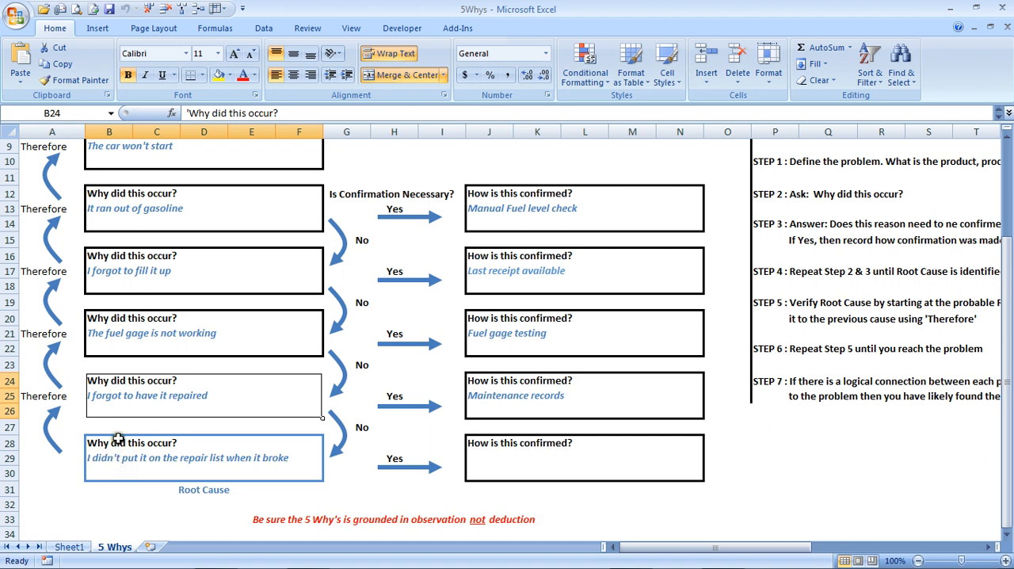
mouse_move(62, 442)
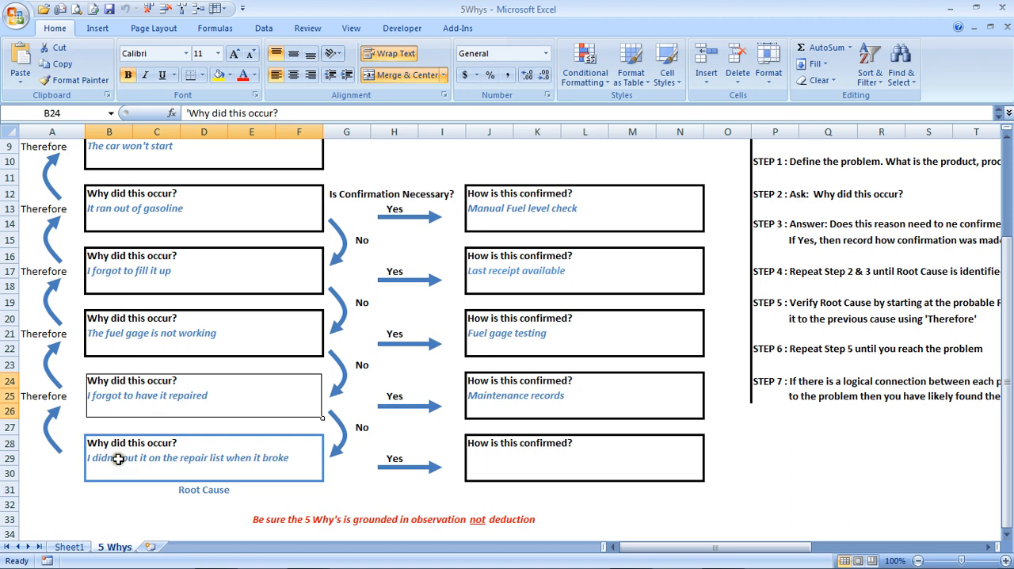
mouse_move(98, 466)
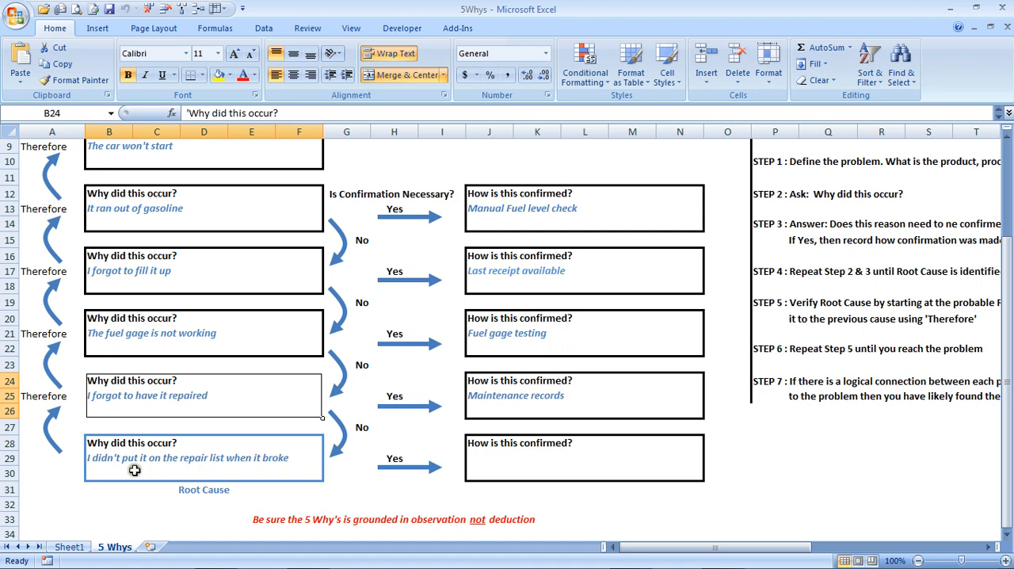
mouse_move(140, 462)
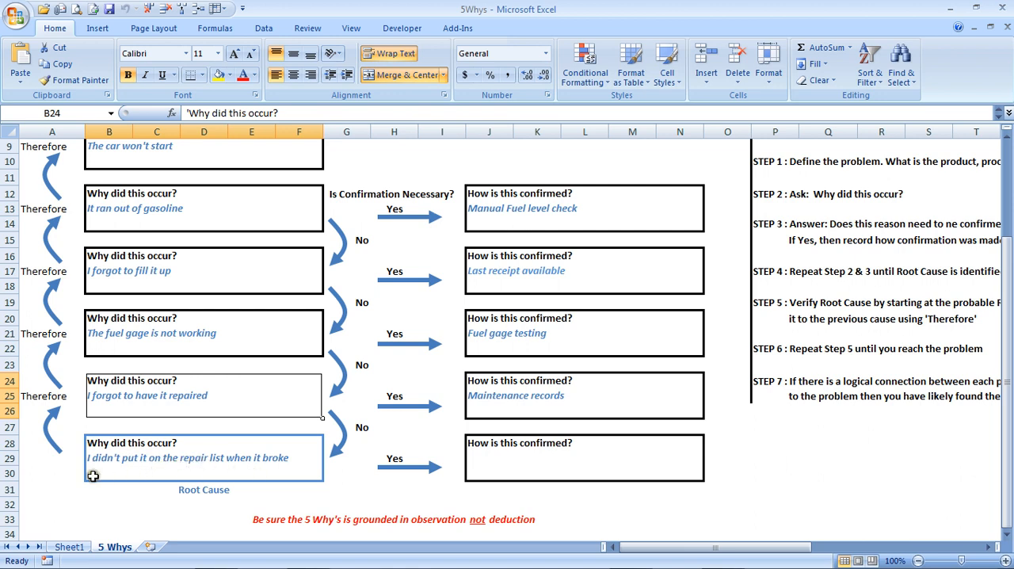
mouse_move(139, 405)
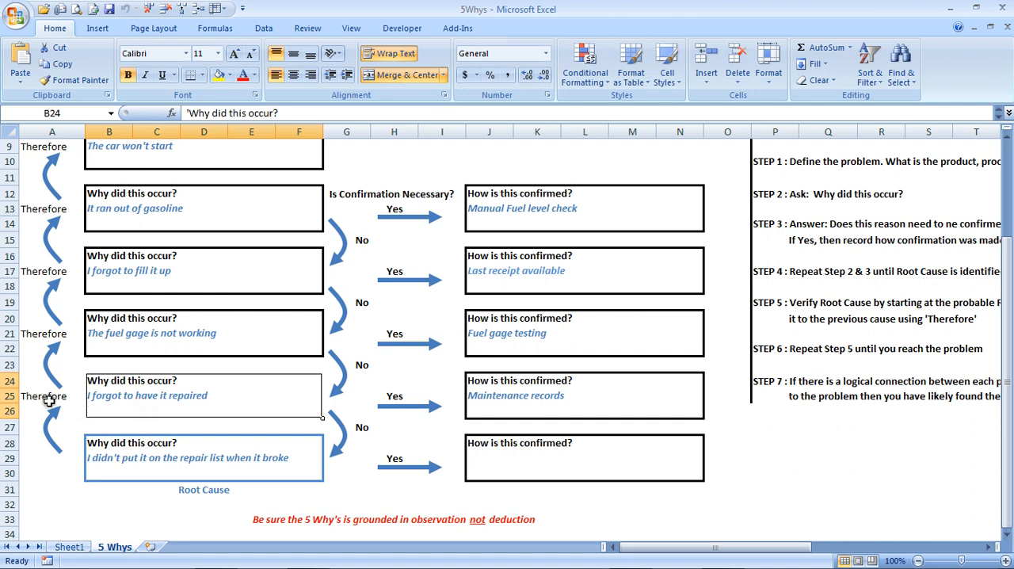
mouse_move(165, 336)
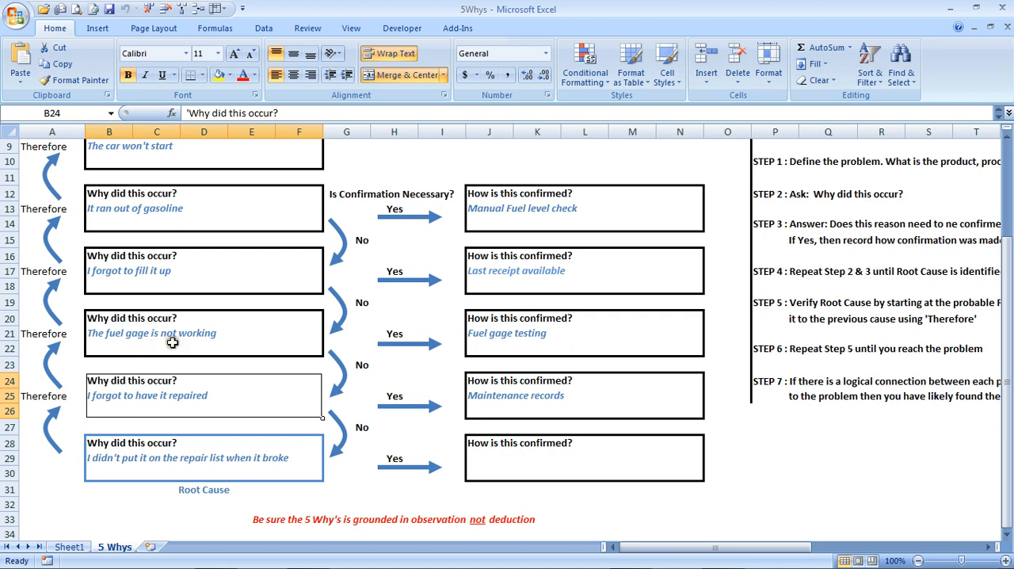
mouse_move(69, 298)
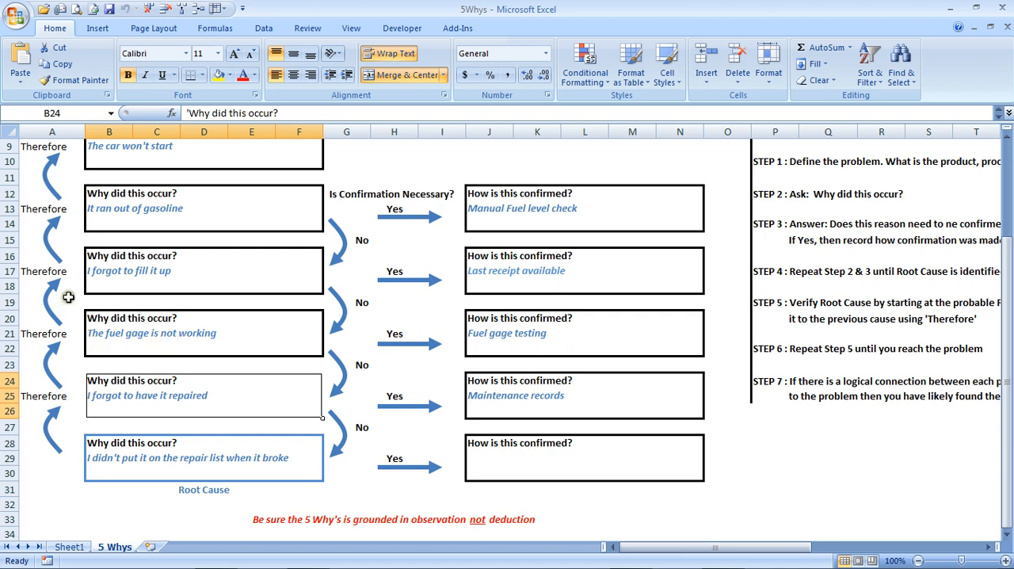
mouse_move(165, 279)
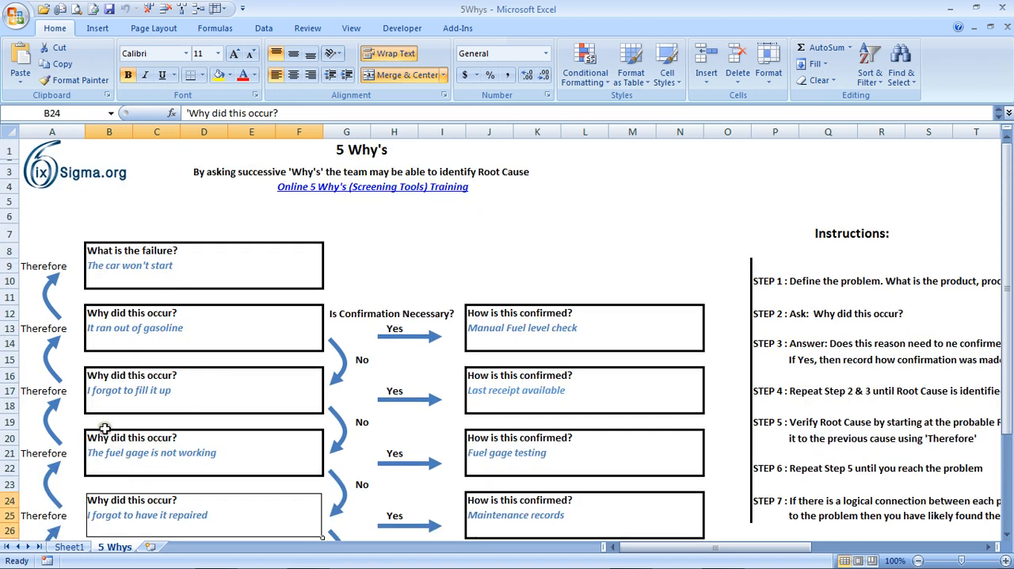
mouse_move(62, 377)
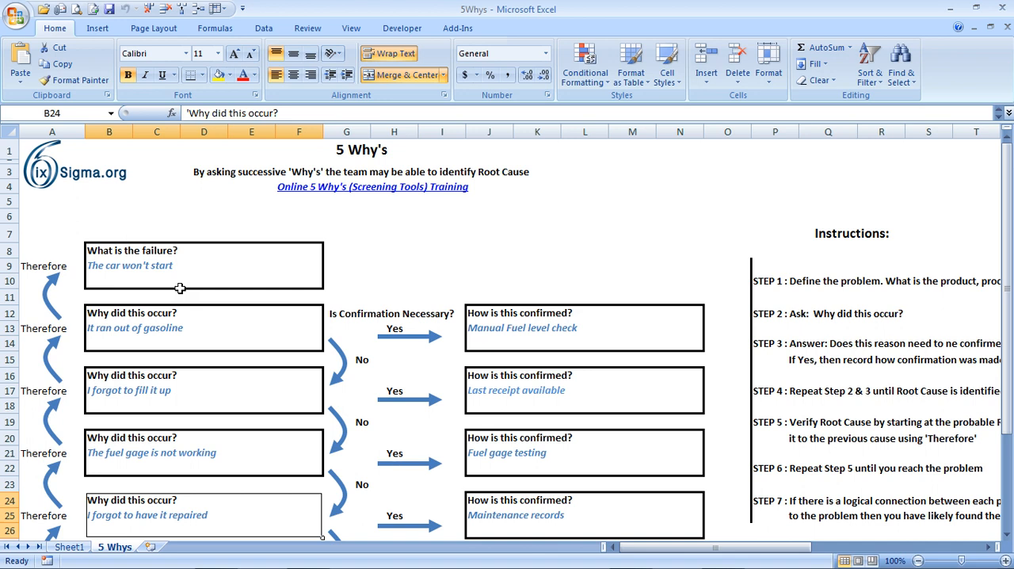
mouse_move(141, 276)
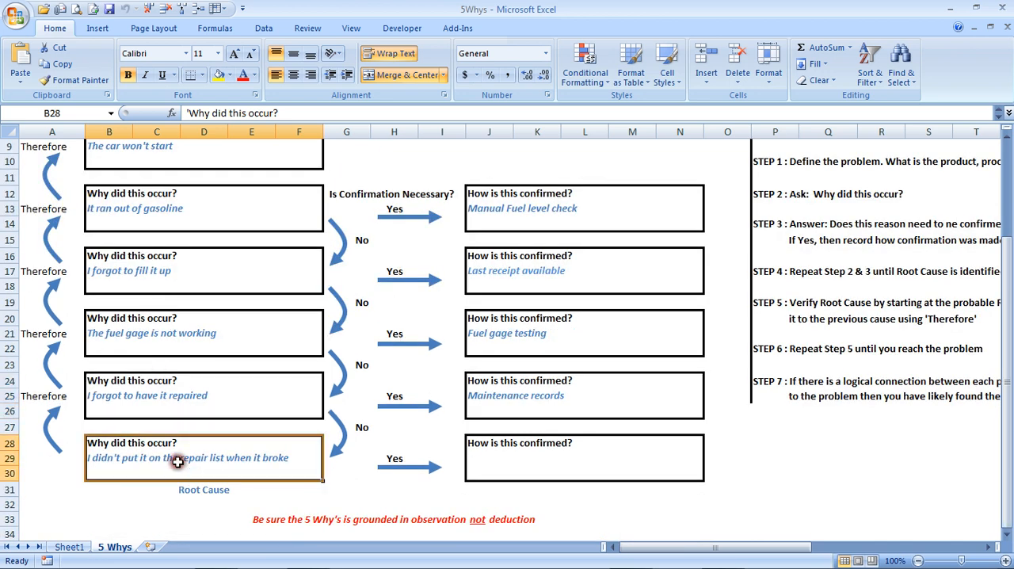
mouse_move(178, 462)
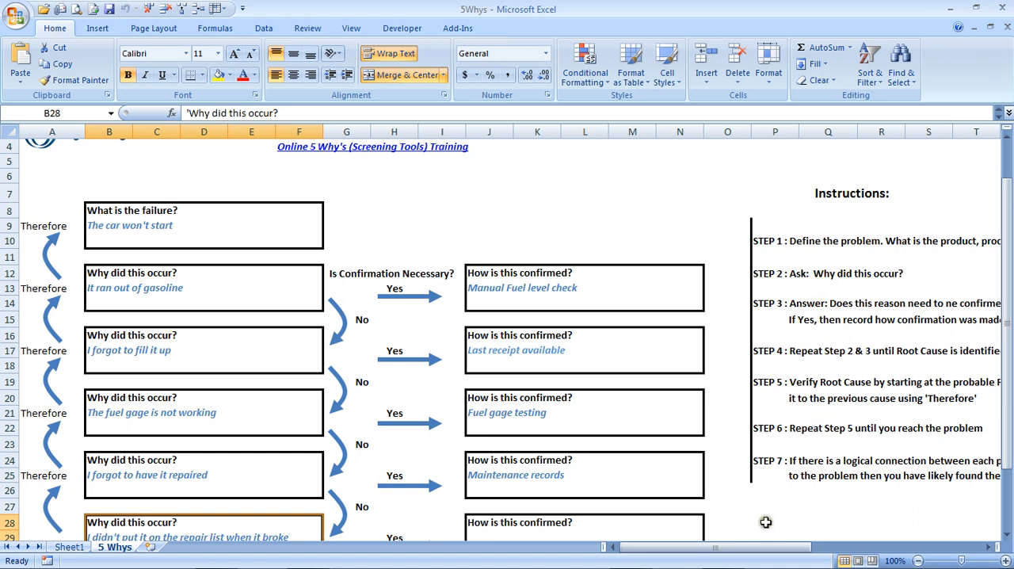
mouse_move(802, 487)
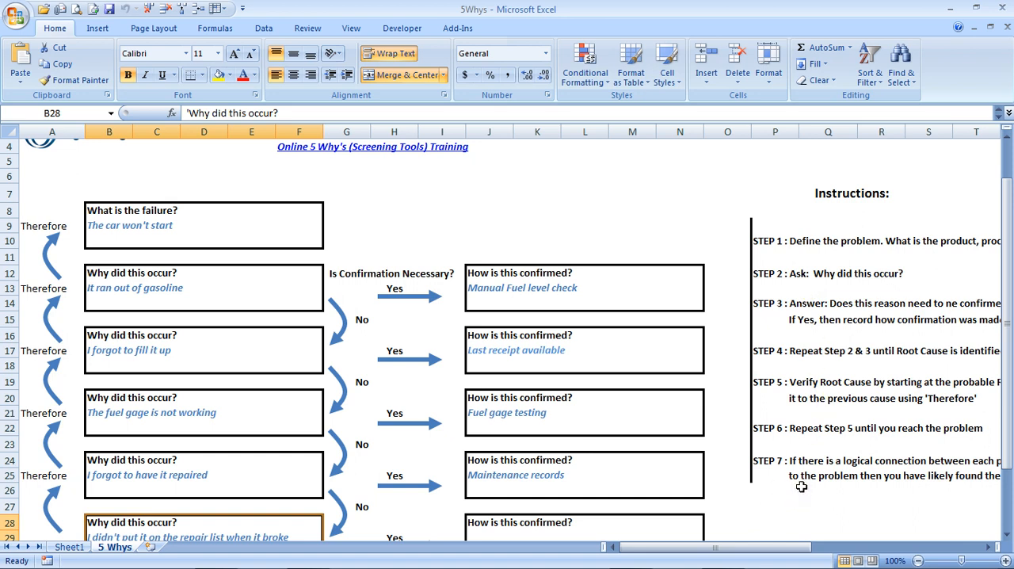
mouse_move(184, 308)
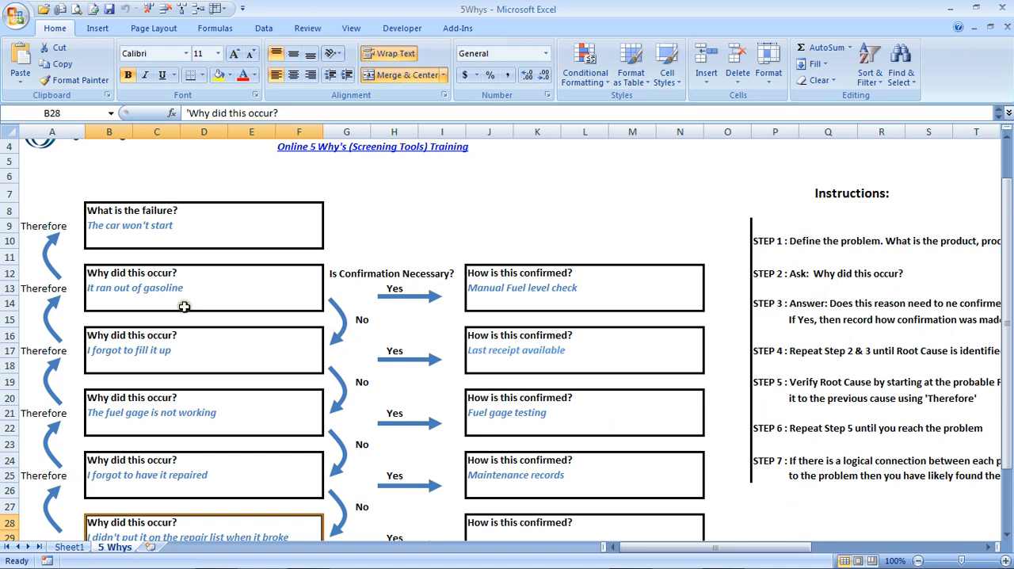
mouse_move(213, 244)
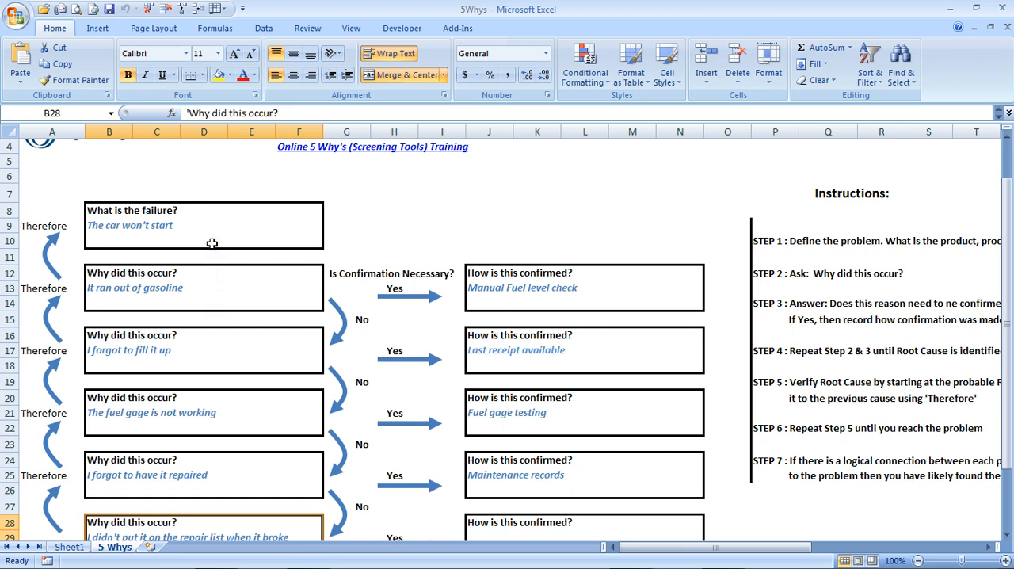
scroll(down, 3)
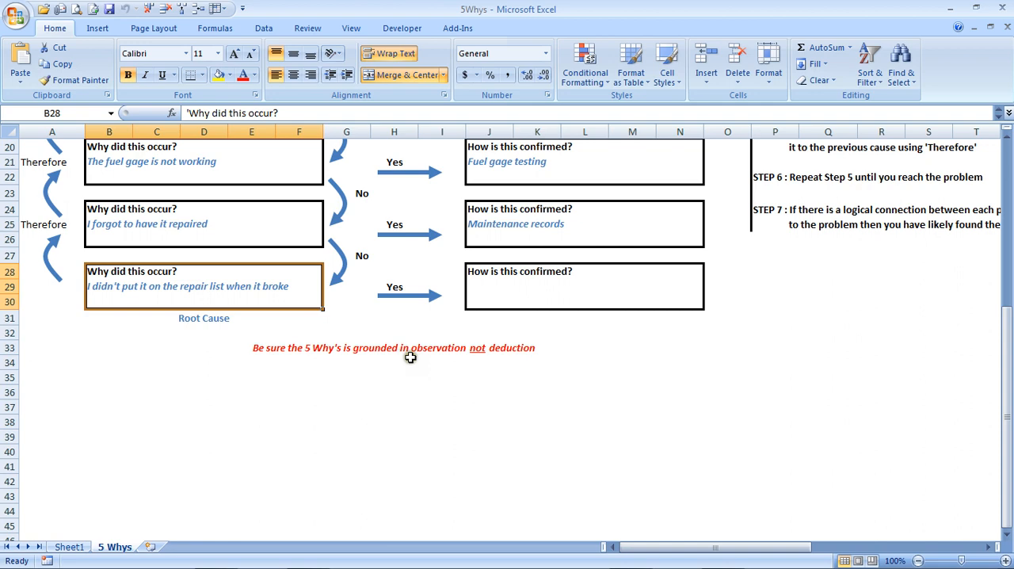
mouse_move(346, 363)
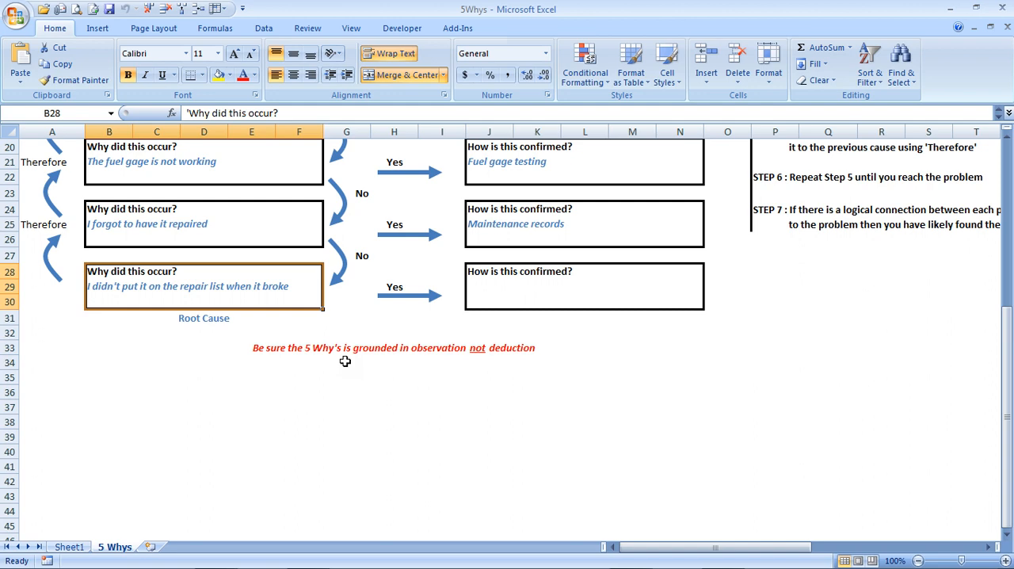
mouse_move(345, 355)
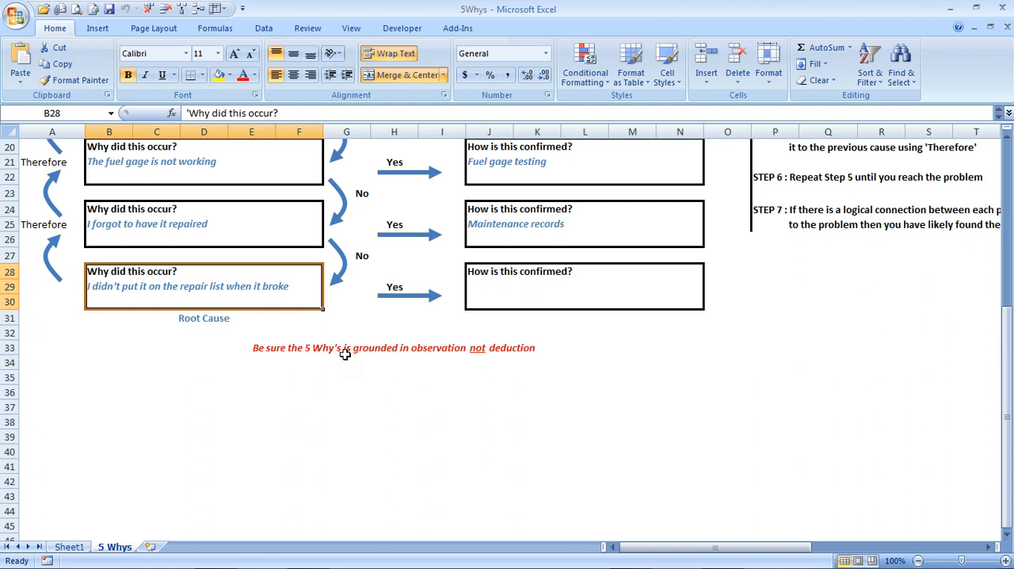
mouse_move(356, 333)
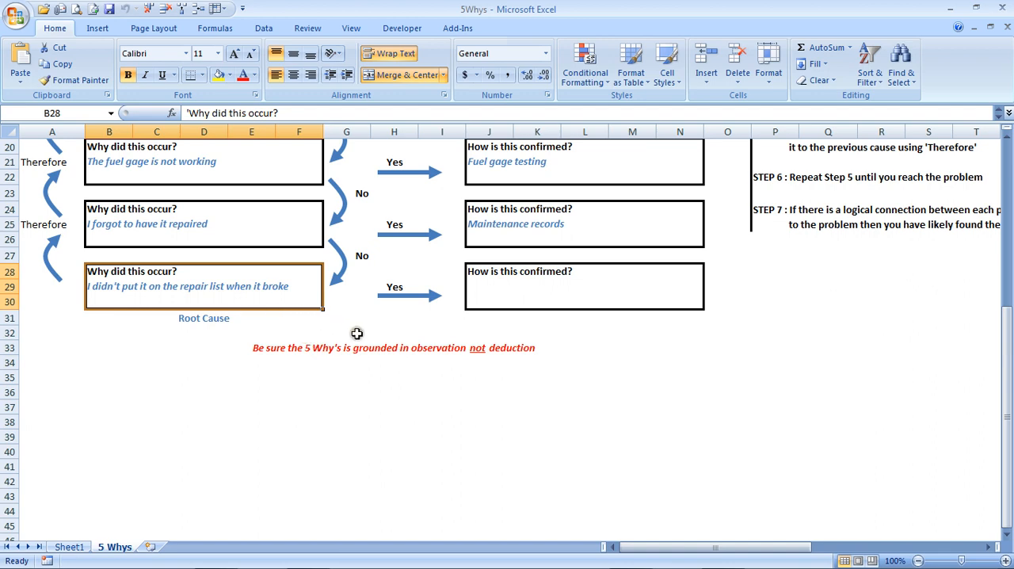
mouse_move(504, 357)
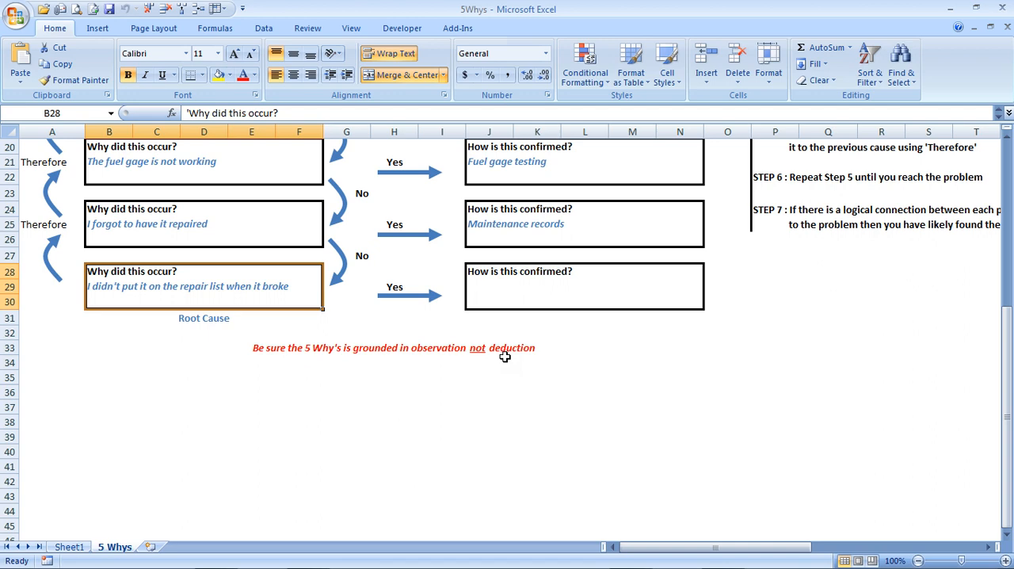
mouse_move(309, 351)
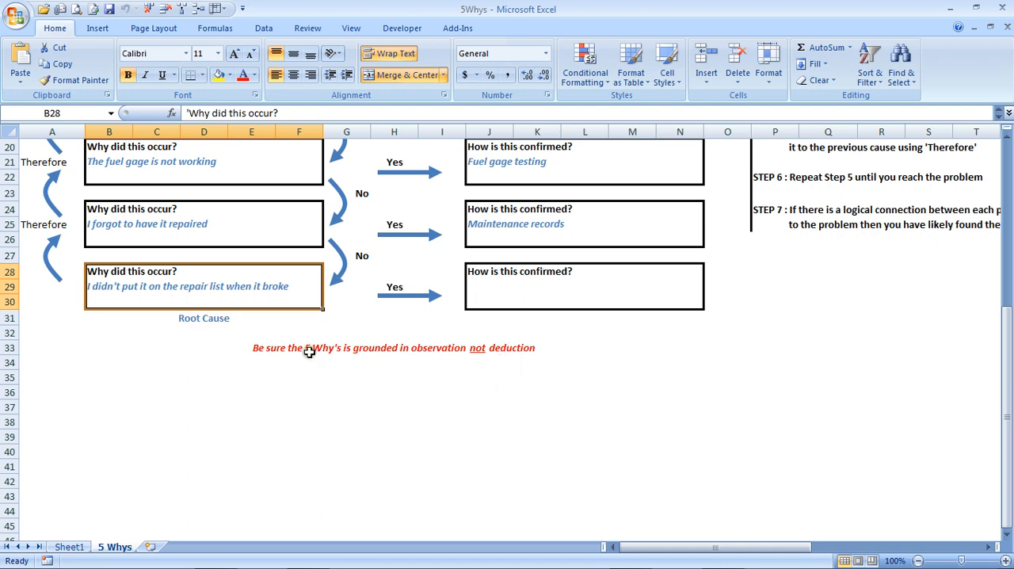
mouse_move(411, 353)
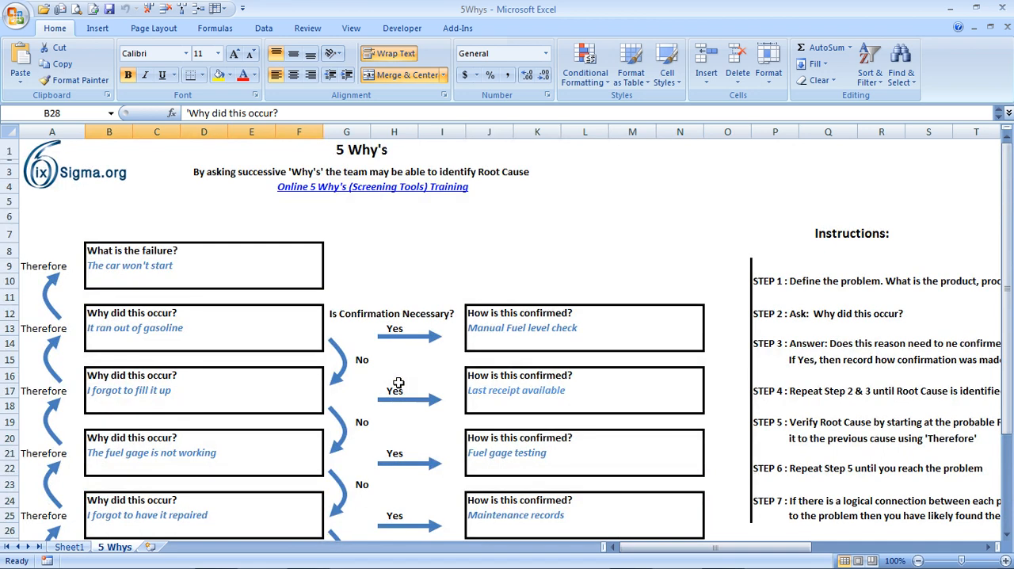
mouse_move(396, 382)
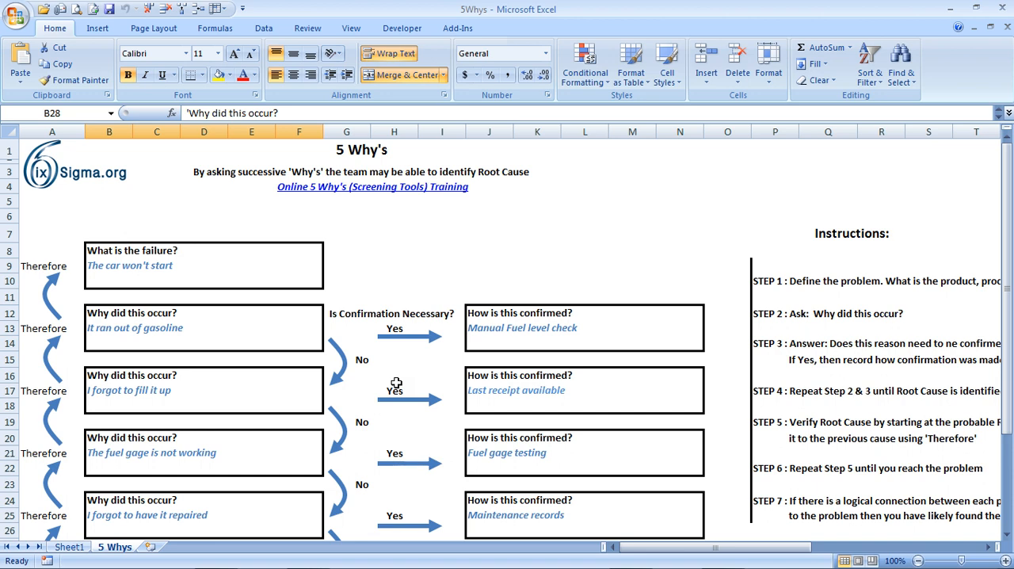
mouse_move(171, 234)
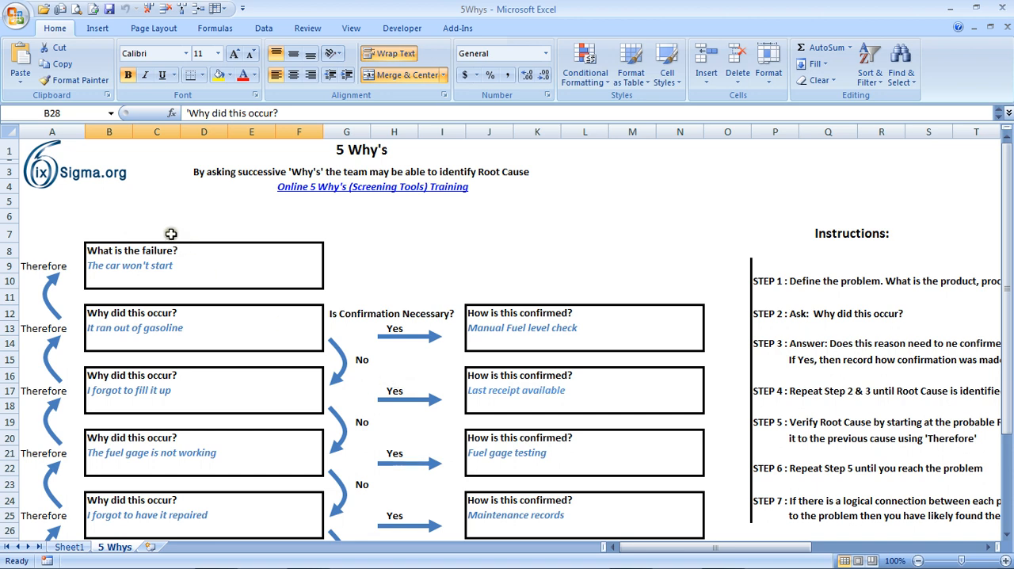
mouse_move(91, 187)
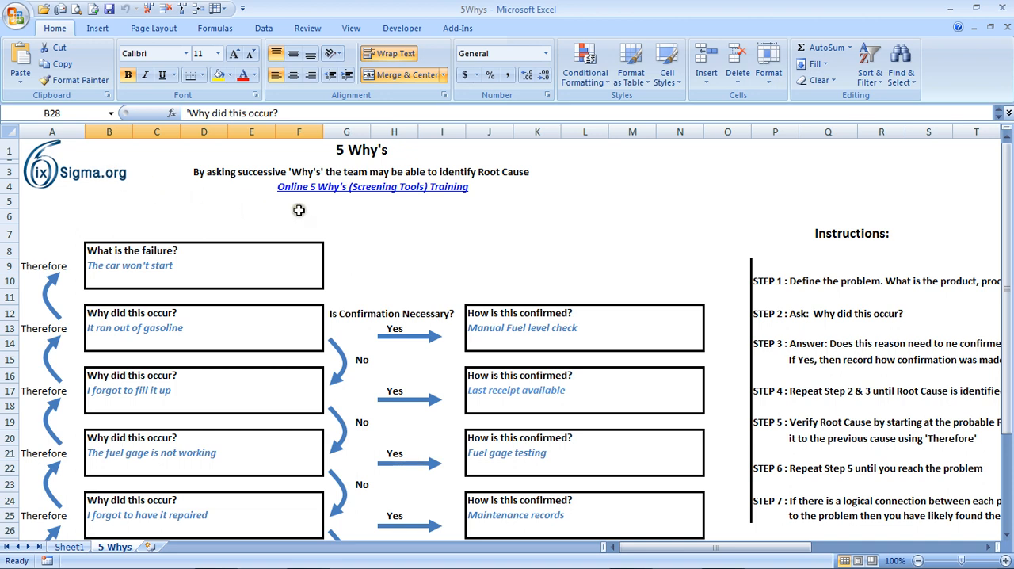
mouse_move(330, 198)
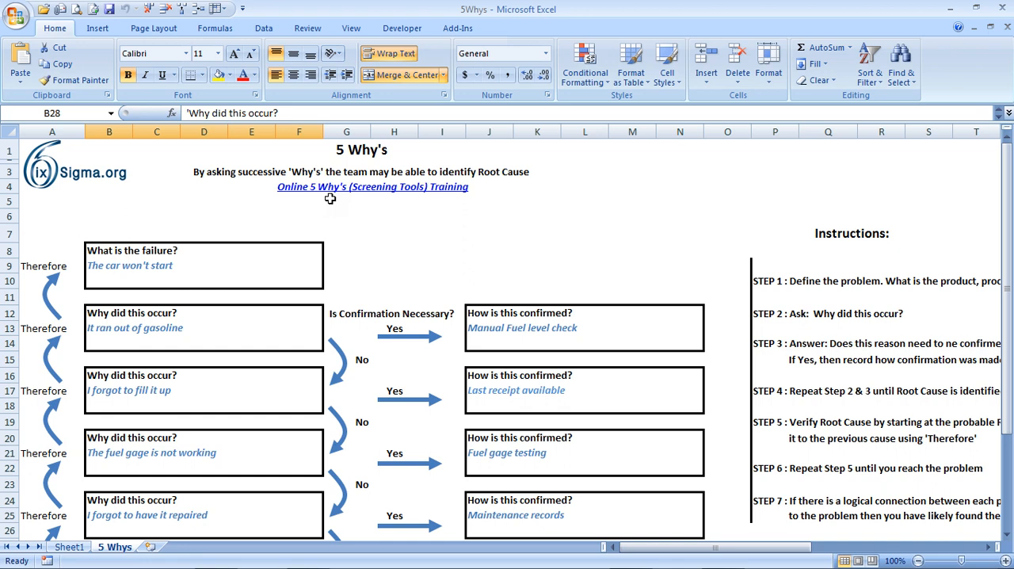
mouse_move(92, 204)
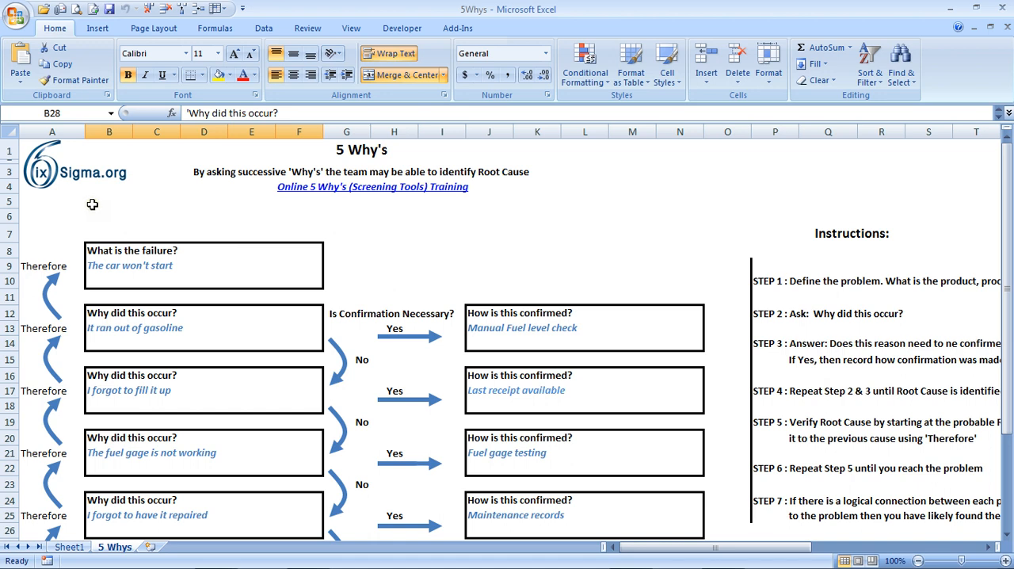
mouse_move(174, 199)
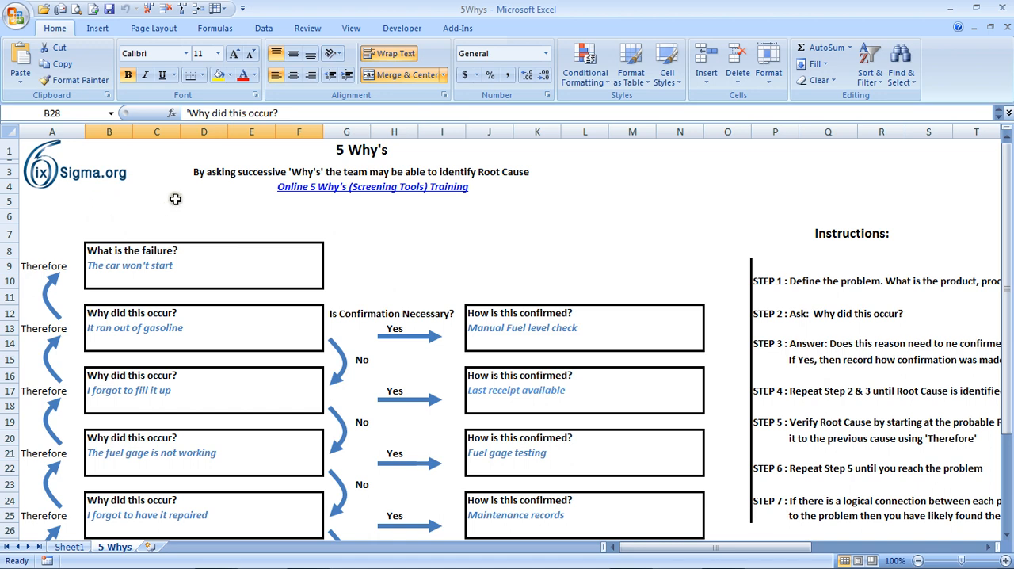